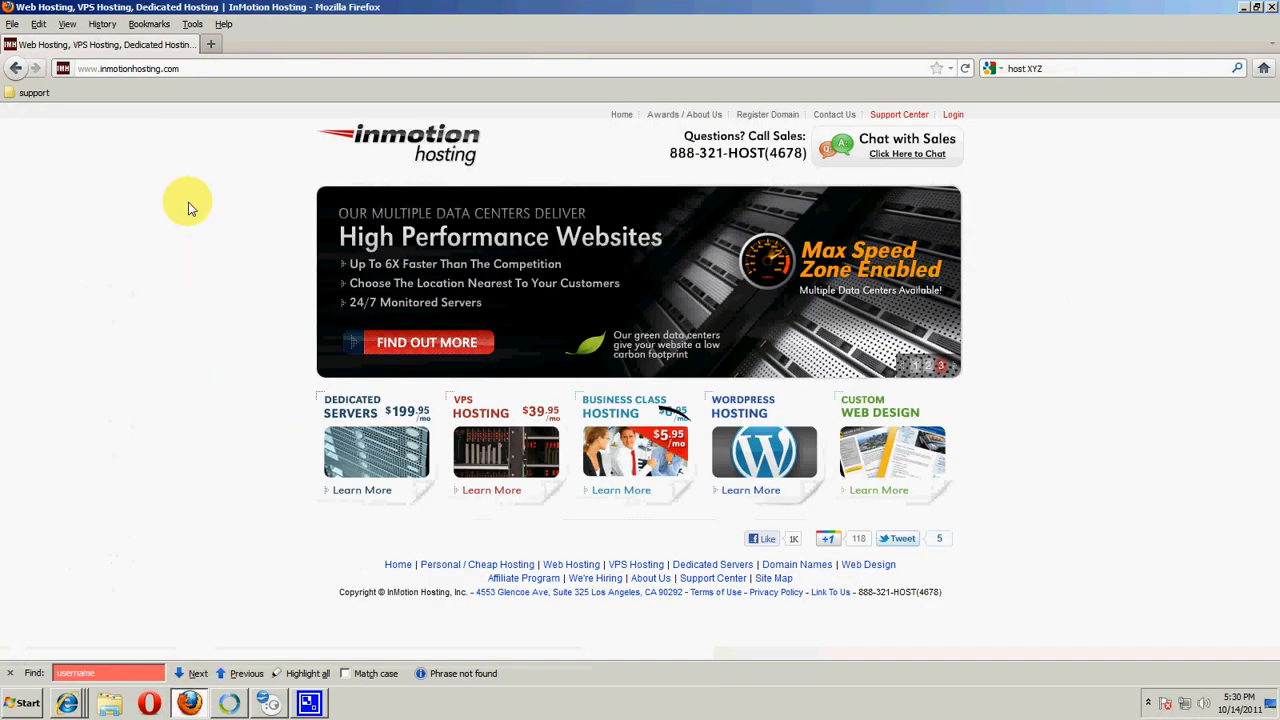
{"action": "mouse_move", "coordinate": [668, 226]}
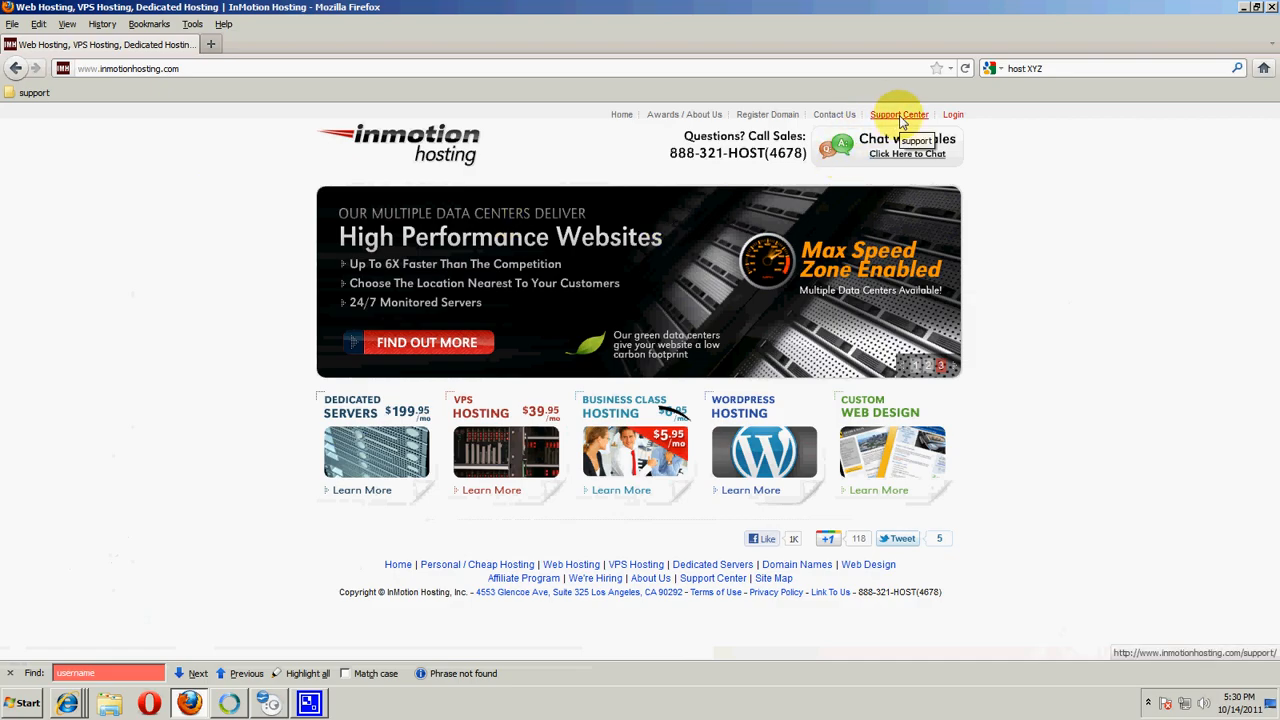
- Go to the Support Center from the top navigation bar
{"action": "left_click", "coordinate": [898, 114]}
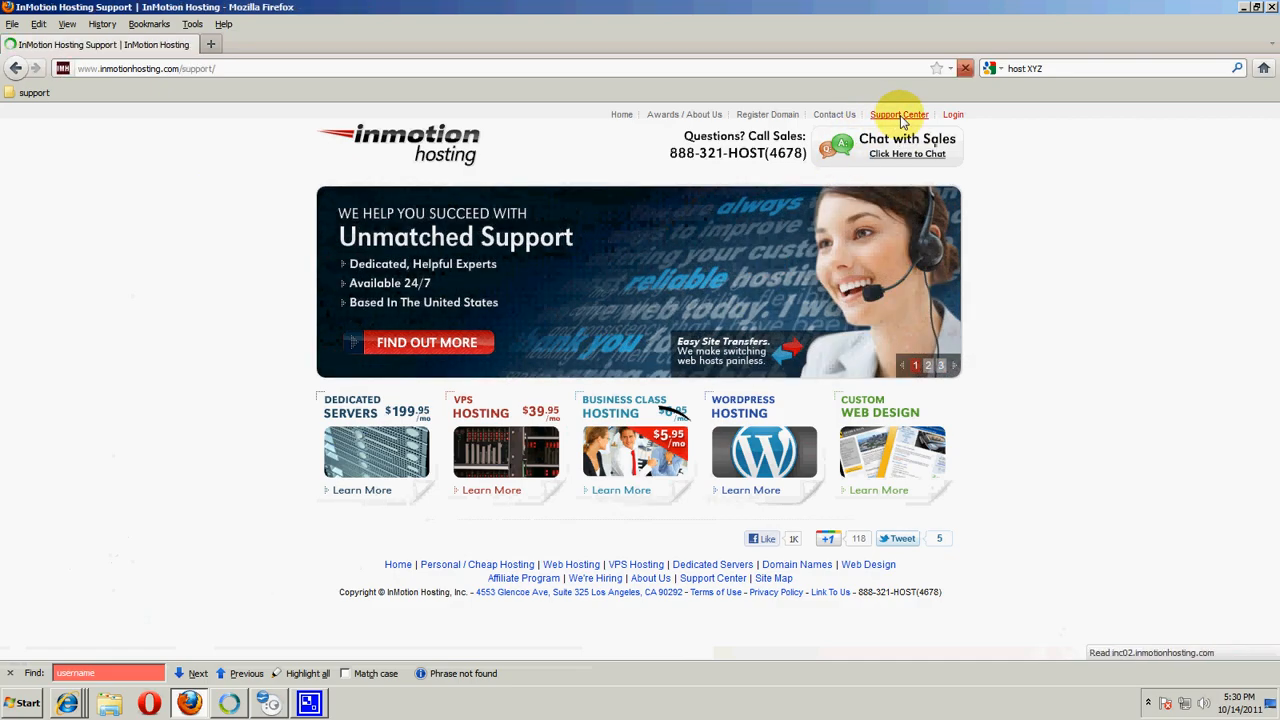
{"action": "left_click", "coordinate": [898, 114]}
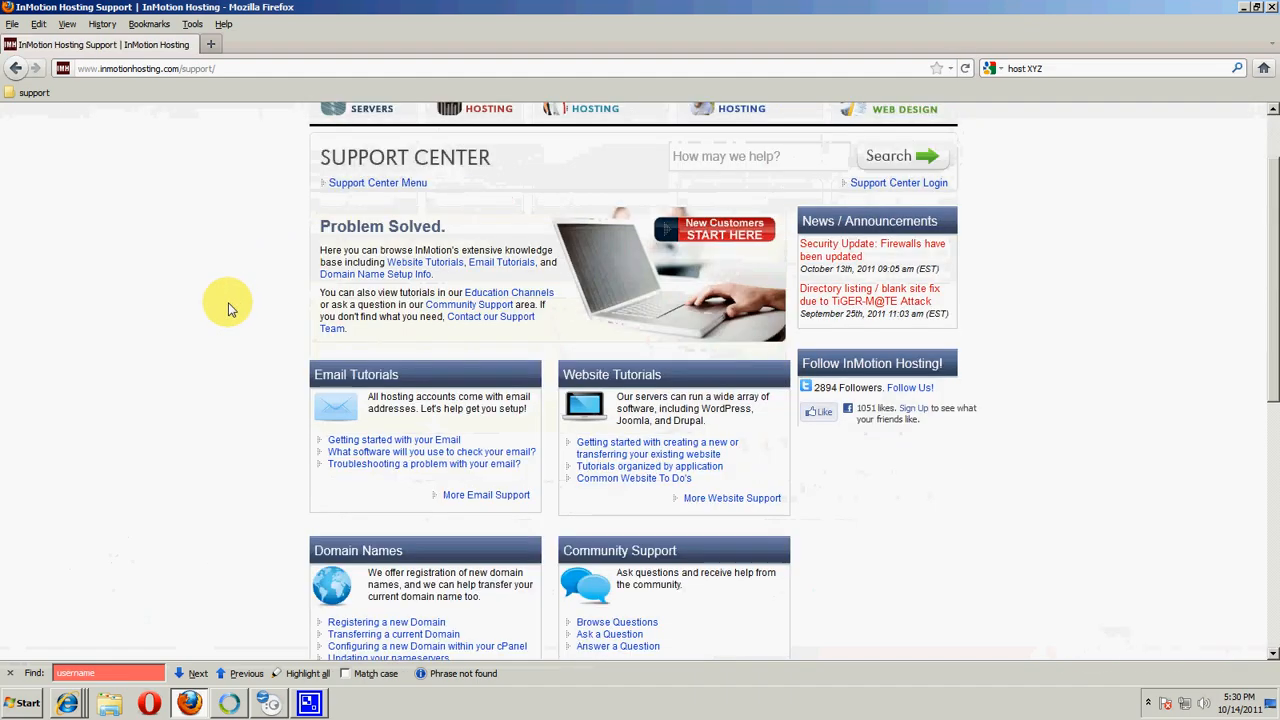
- Open 'Updating your nameservers' under the Domain Names tutorials
{"action": "scroll", "scroll_direction": "down", "scroll_amount": 3}
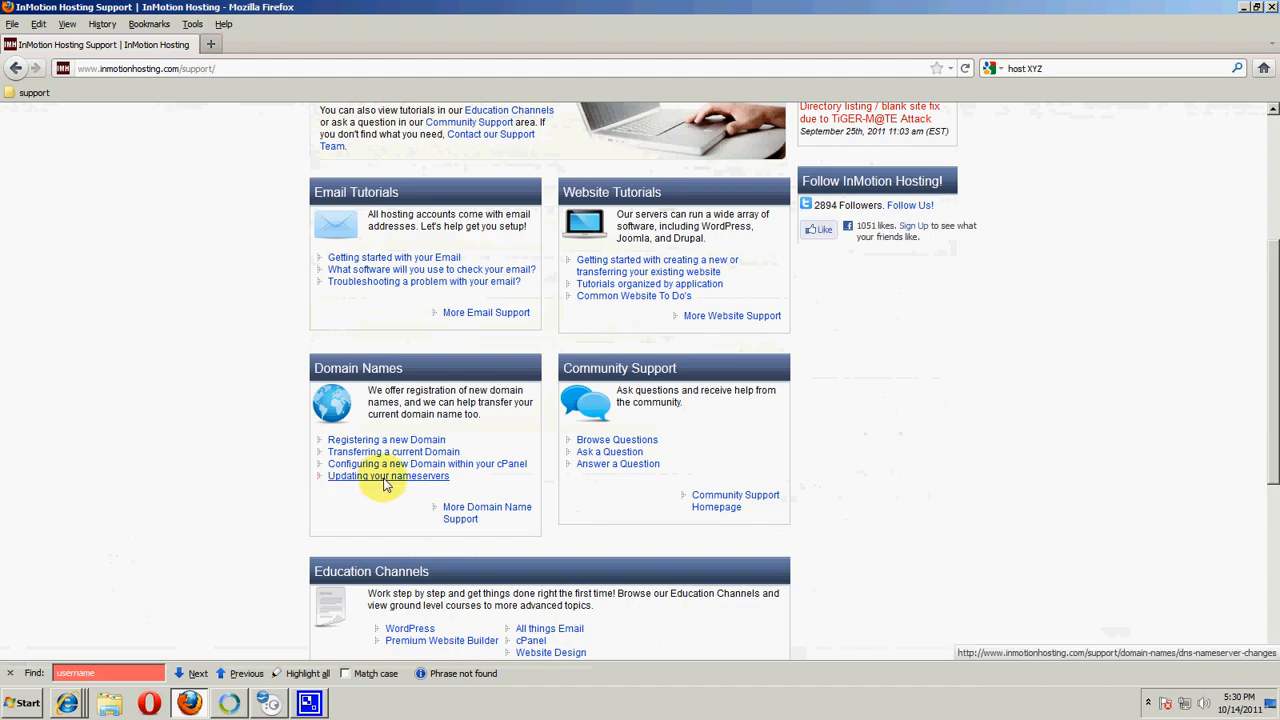
{"action": "left_click", "coordinate": [388, 476]}
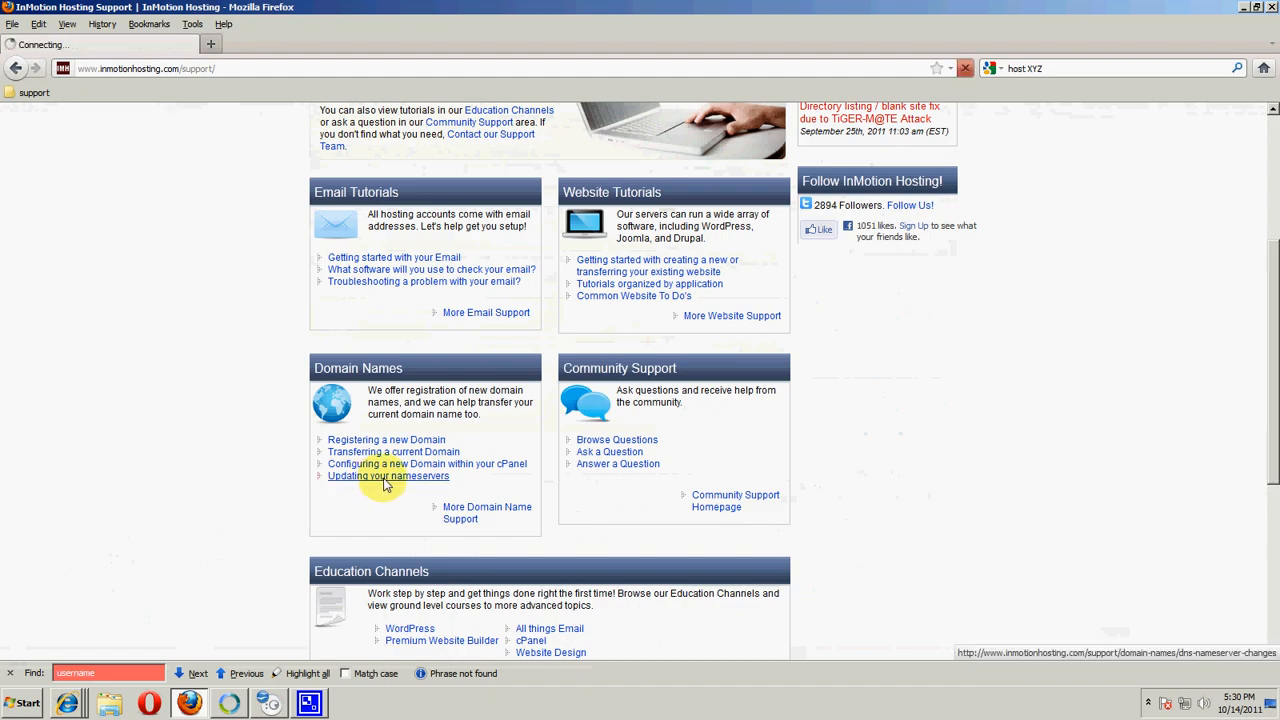
{"action": "left_click", "coordinate": [388, 476]}
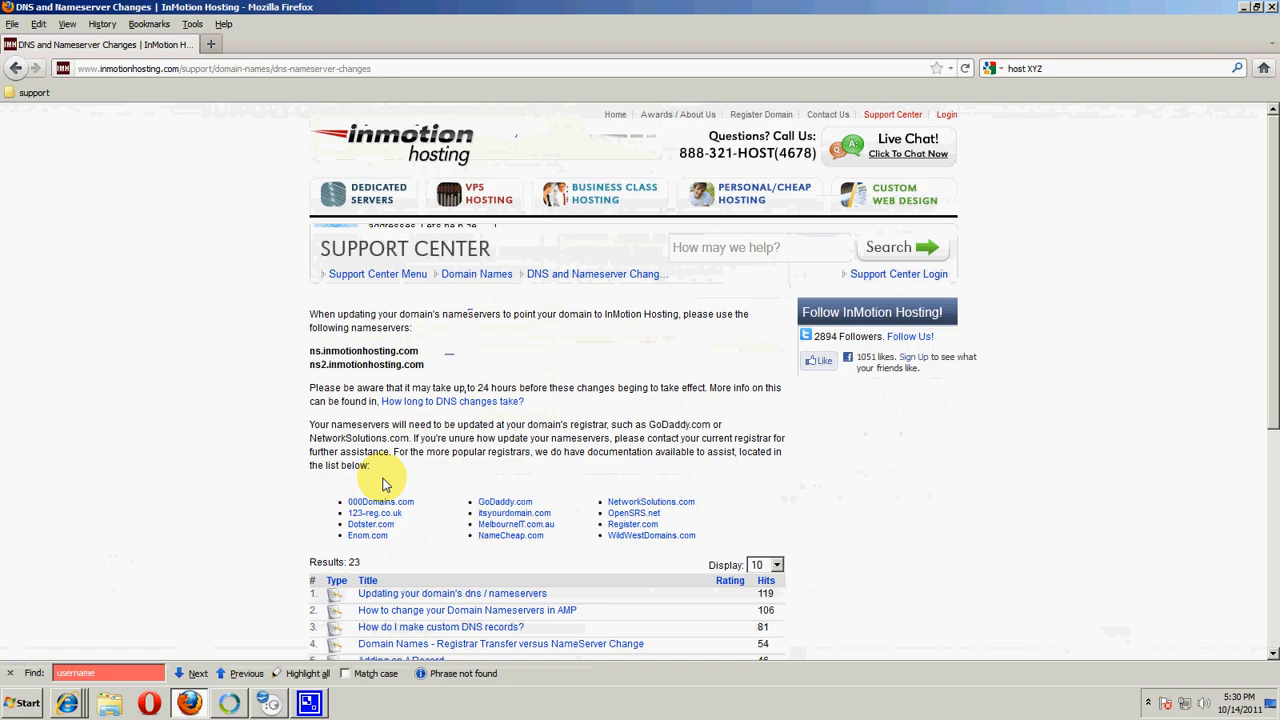
{"action": "mouse_move", "coordinate": [448, 372]}
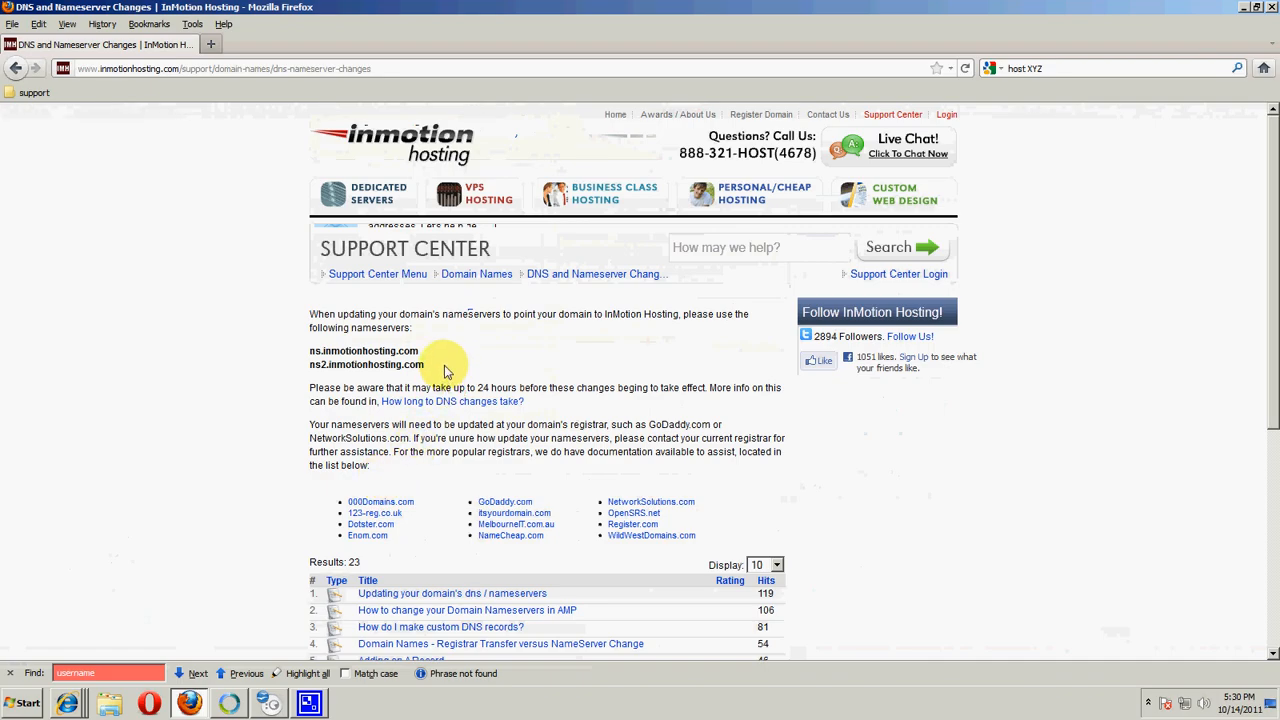
- Highlight the listed nameservers ns1/ns2.inmotionhosting.com on the DNS and Nameserver Changes page
{"action": "left_click_drag", "start_coordinate": [444, 370], "coordinate": [210, 356]}
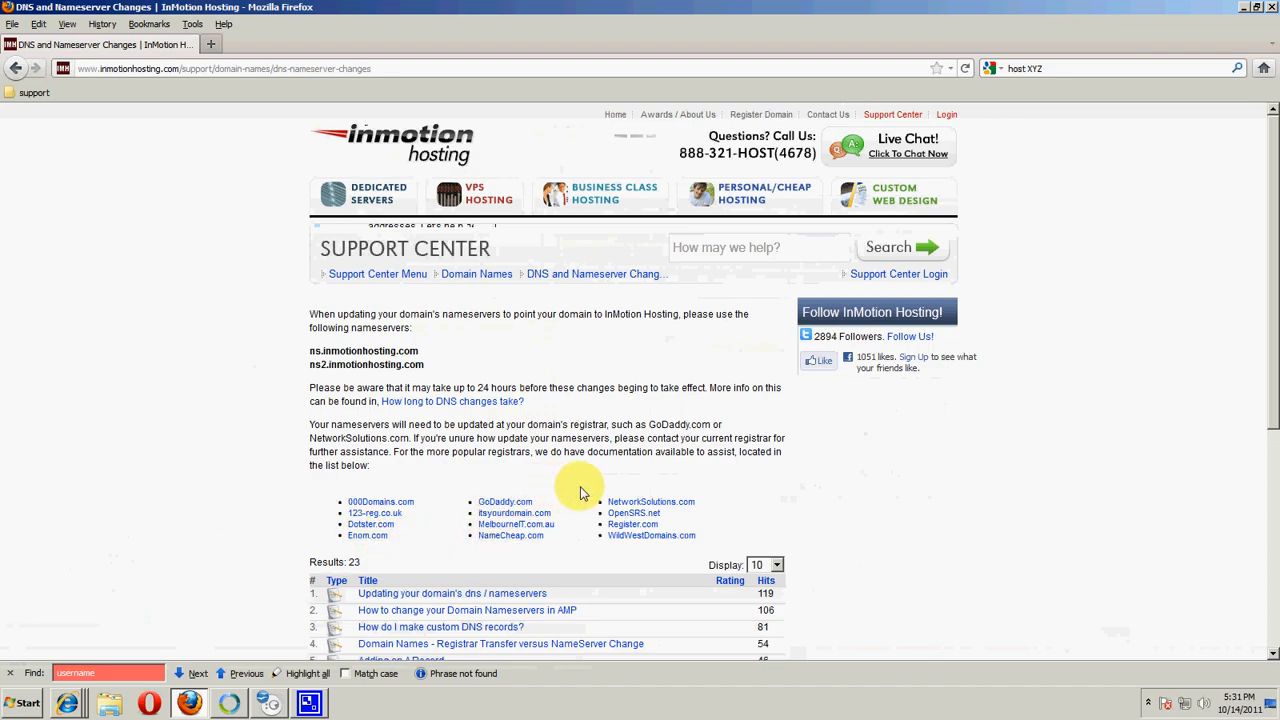
{"action": "mouse_move", "coordinate": [696, 528]}
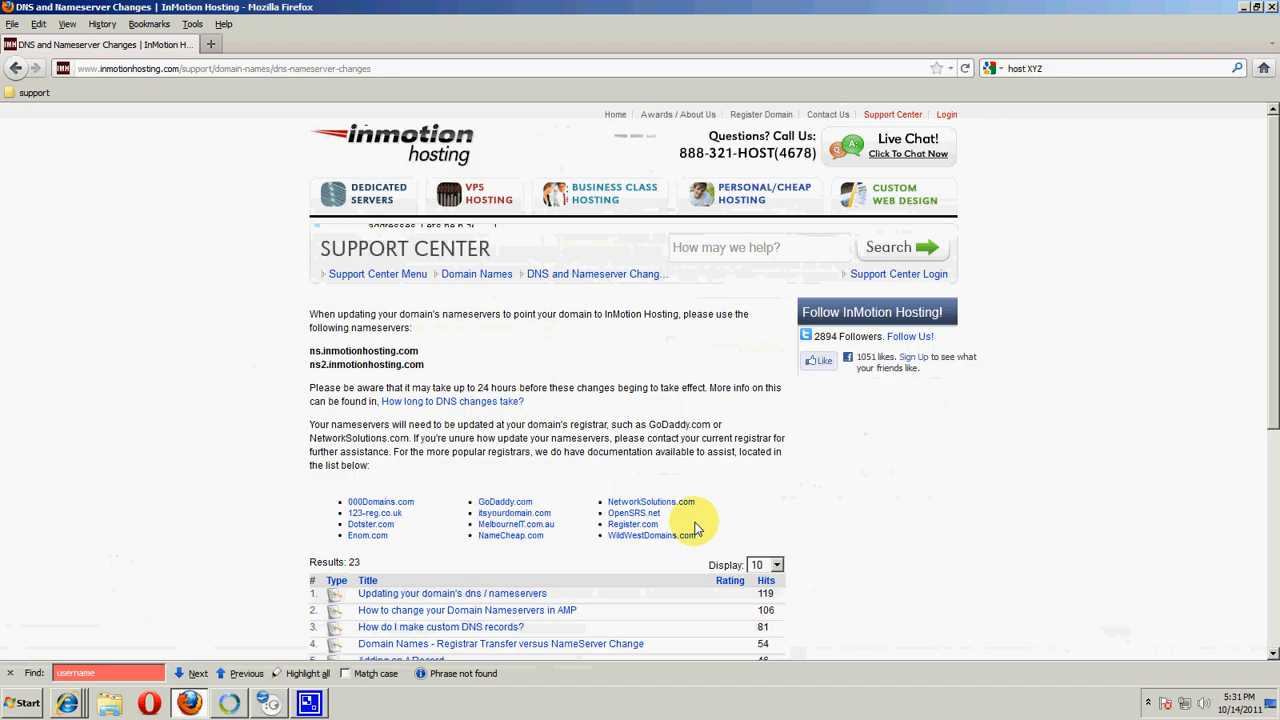
{"action": "mouse_move", "coordinate": [556, 500]}
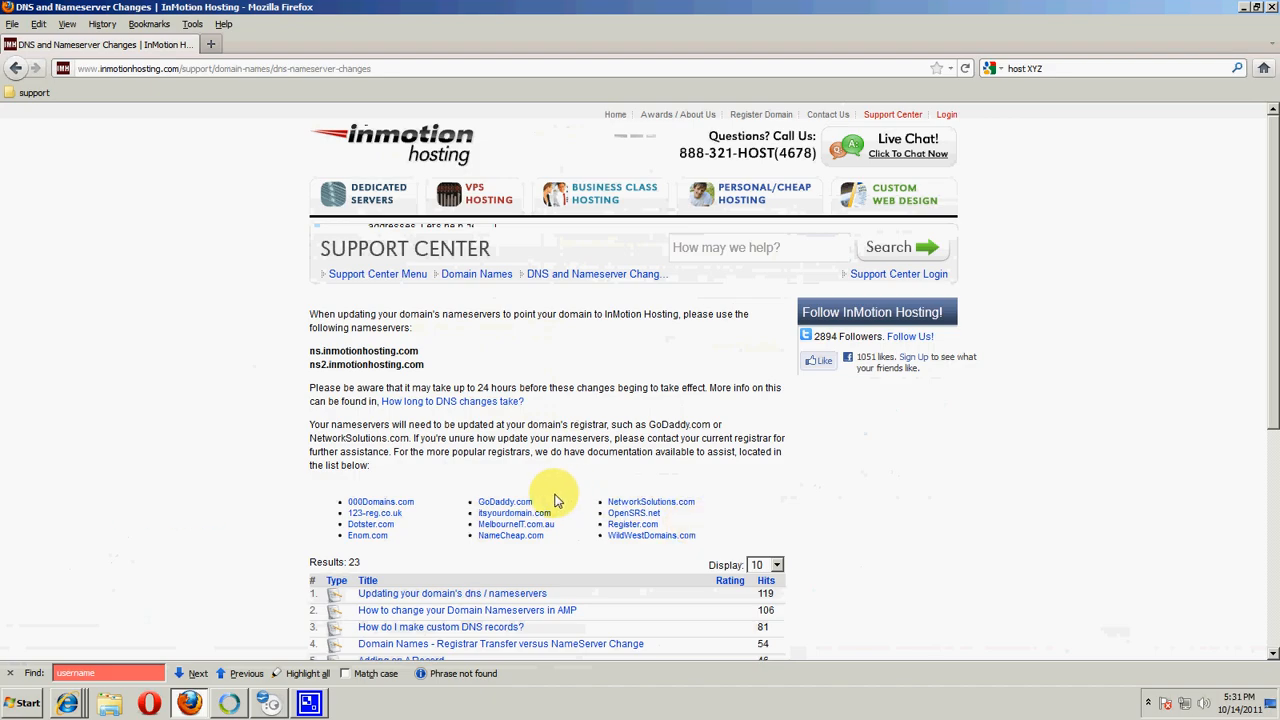
{"action": "mouse_move", "coordinate": [388, 536]}
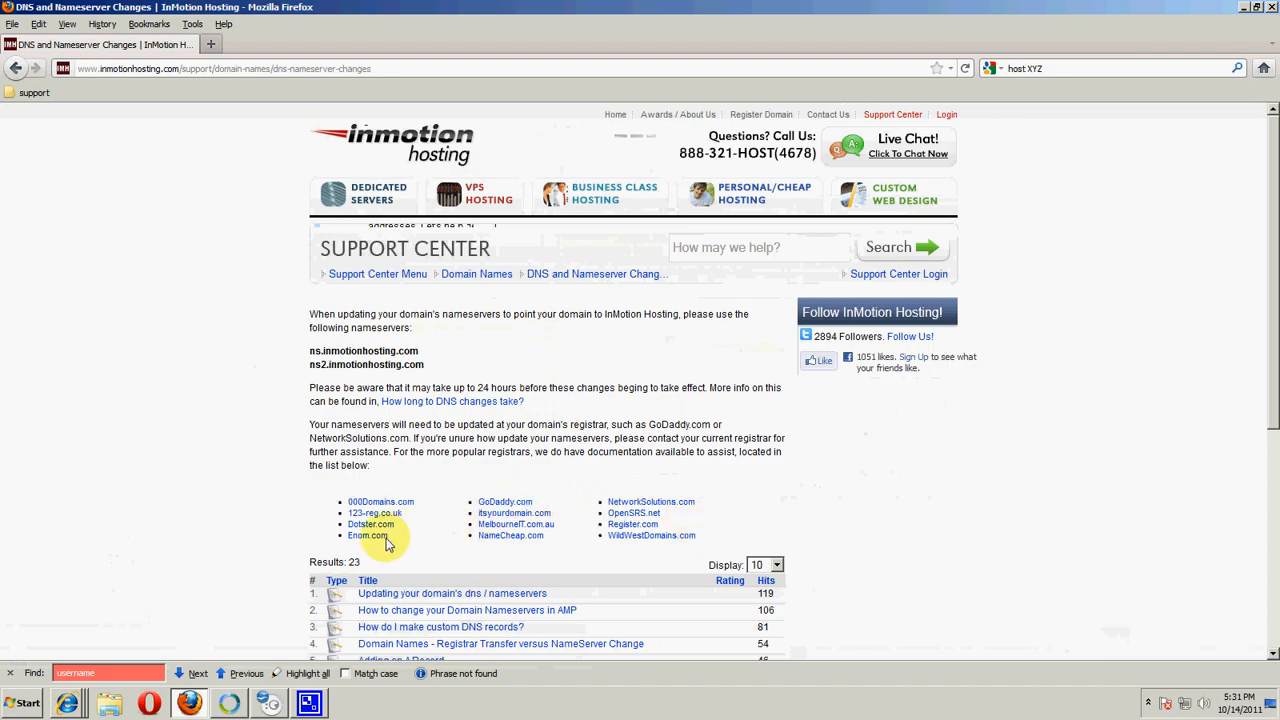